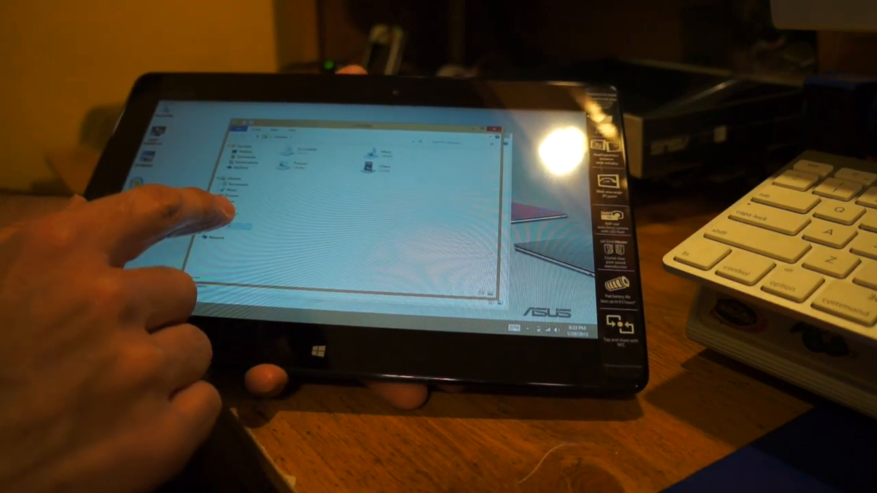
- Bring up the tablet's system settings options from the charms bar
{"action": "left_click", "coordinate": [233, 224]}
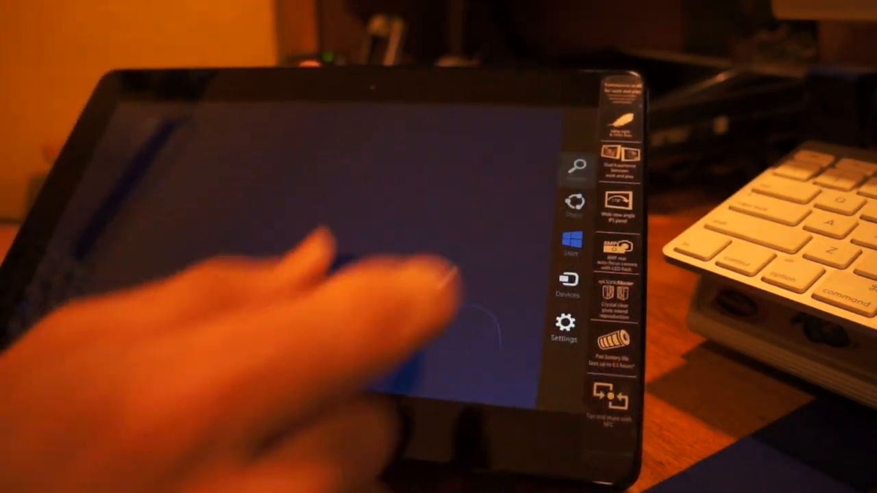
{"action": "left_click", "coordinate": [578, 166]}
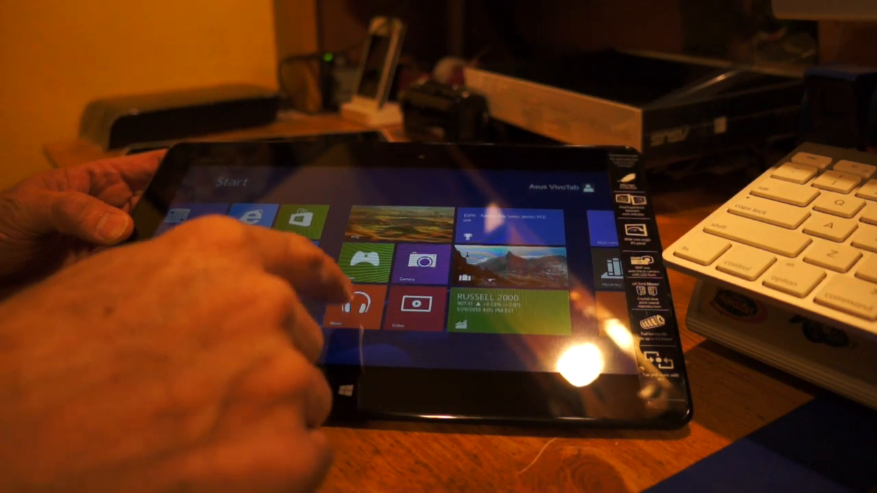
- Launch the Xbox Music app from its Start screen tile
{"action": "left_click", "coordinate": [356, 308]}
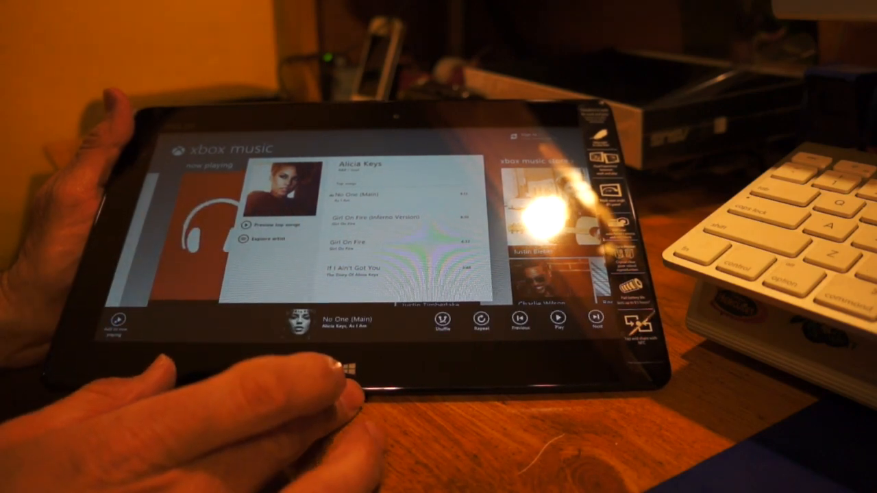
- Play Alicia Keys' No One (Main) from the album track list
{"action": "left_click", "coordinate": [559, 320]}
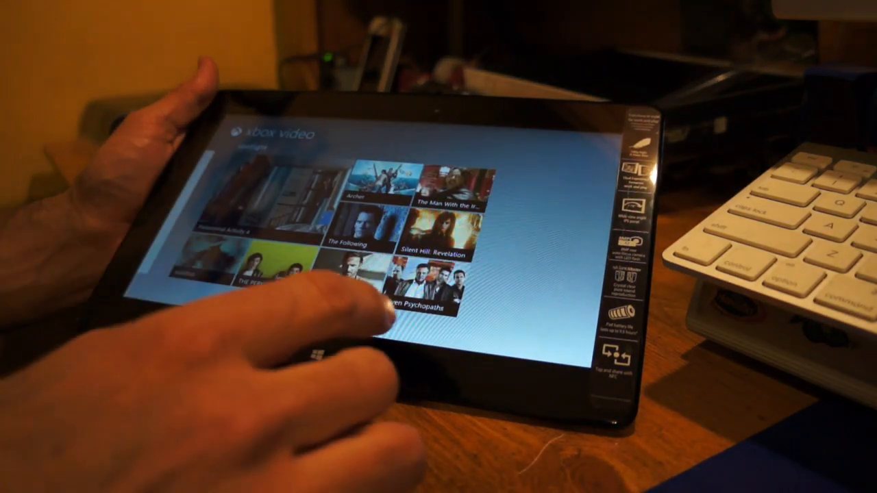
- Open Xbox Video's Spotlight grid of featured movies and TV shows
{"action": "left_click", "coordinate": [356, 236]}
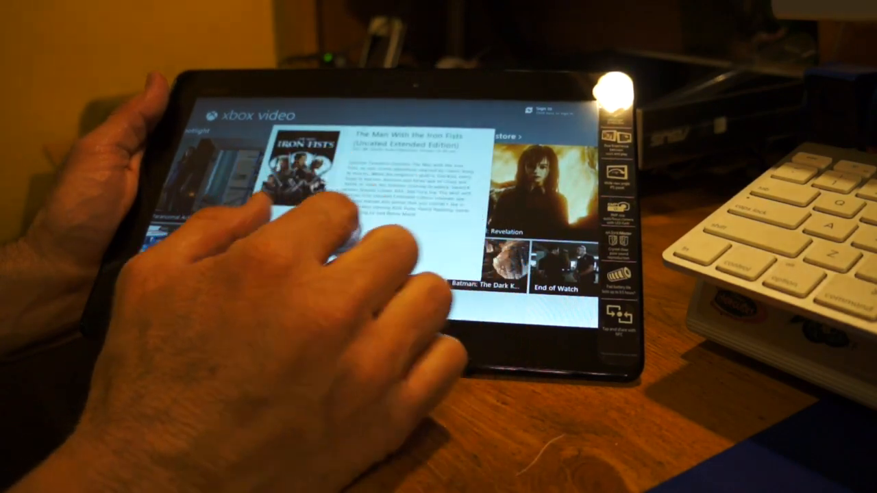
- Open the full details page for The Man With the Iron Fists (Unrated Extended Edition)
{"action": "left_click", "coordinate": [302, 171]}
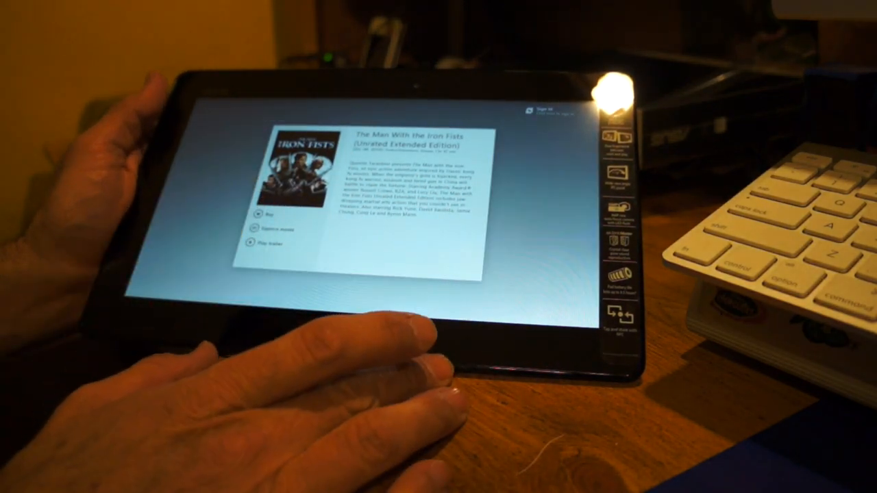